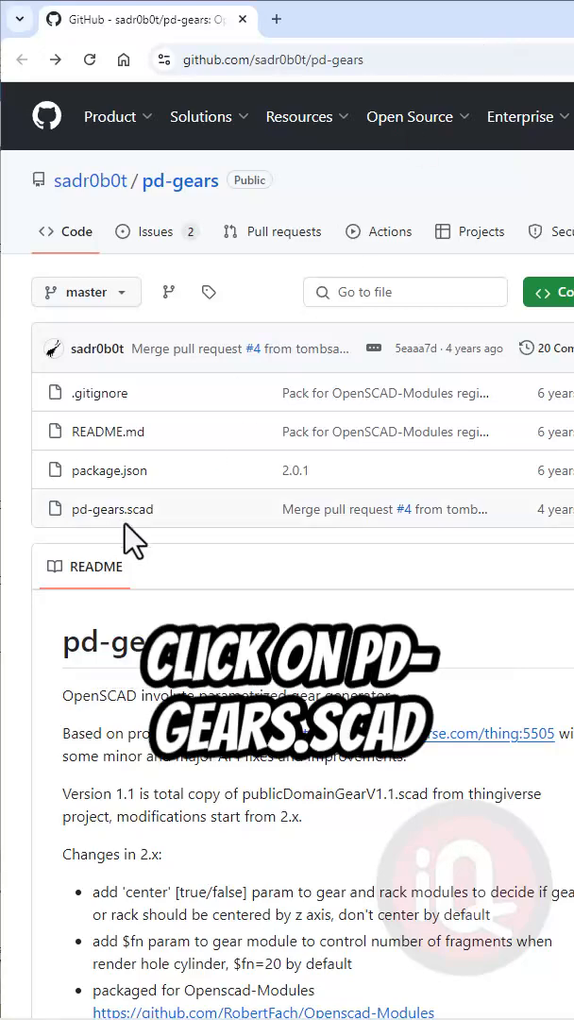
View the pd-gears.scad library file in the pd-gears GitHub repository
click(113, 510)
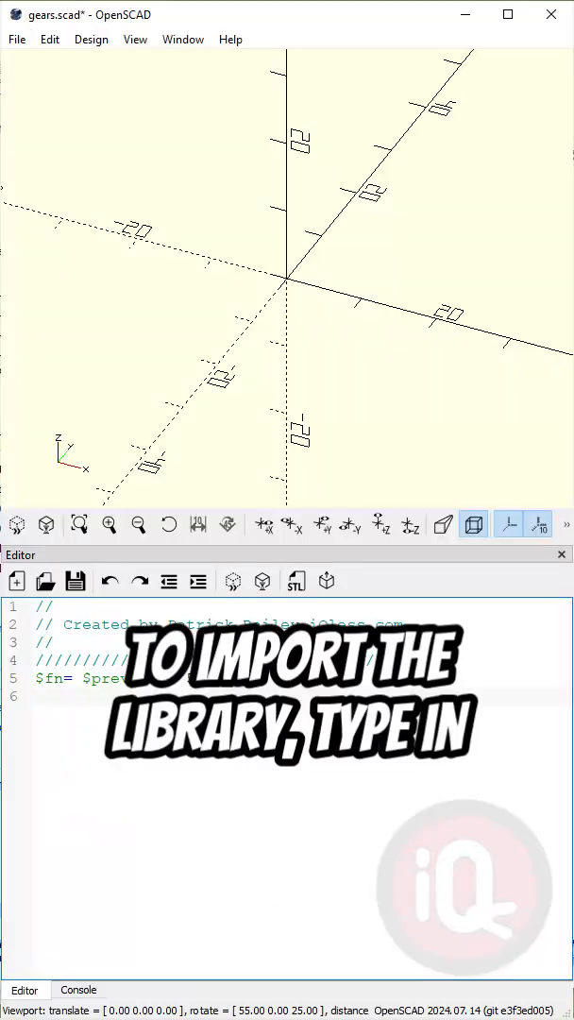
Add the line 'use <pd-gears.scad>' to import the gear library into gears.scad
text(use)
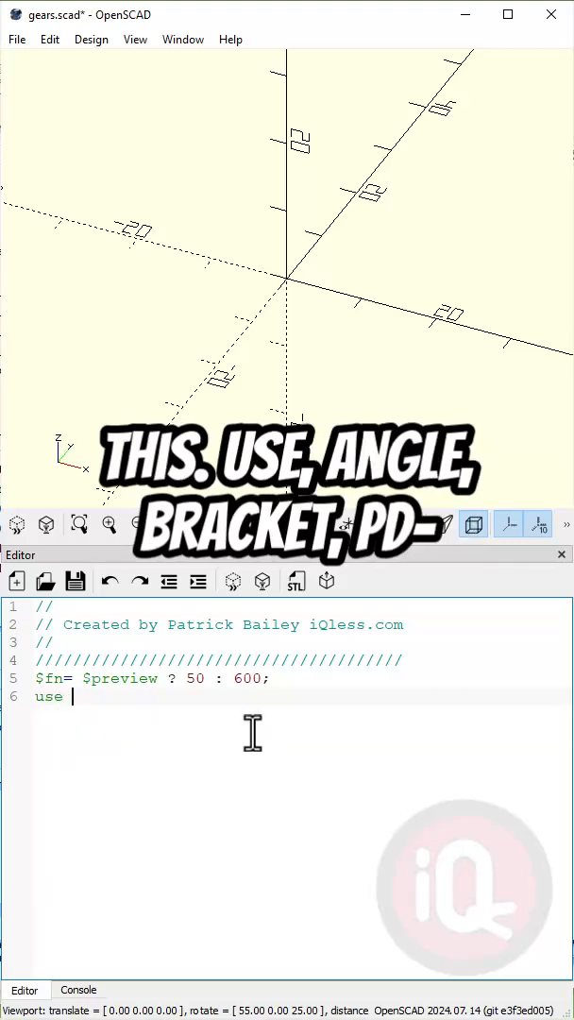
text(<pd-gears.sc)
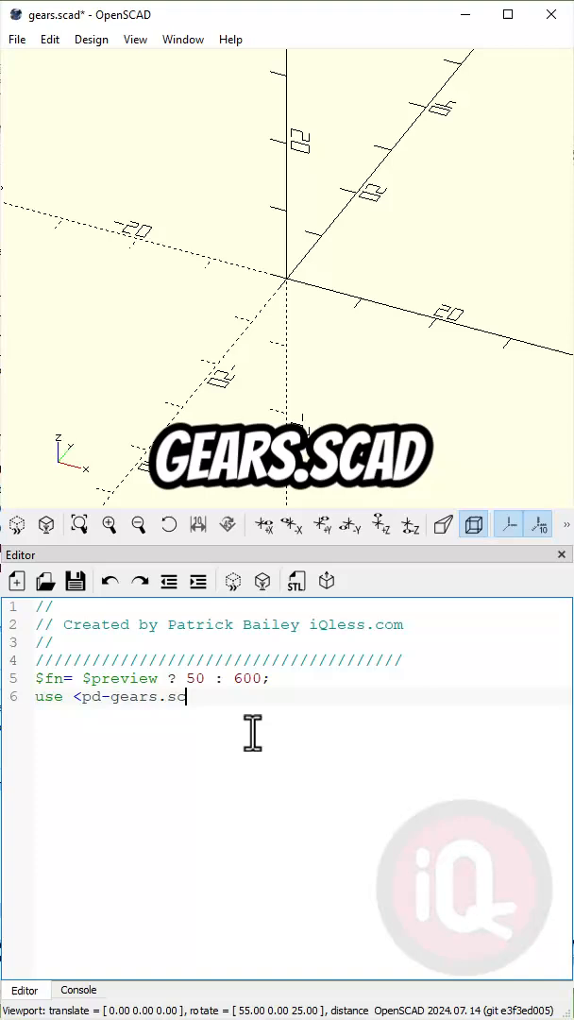
text(ad>)
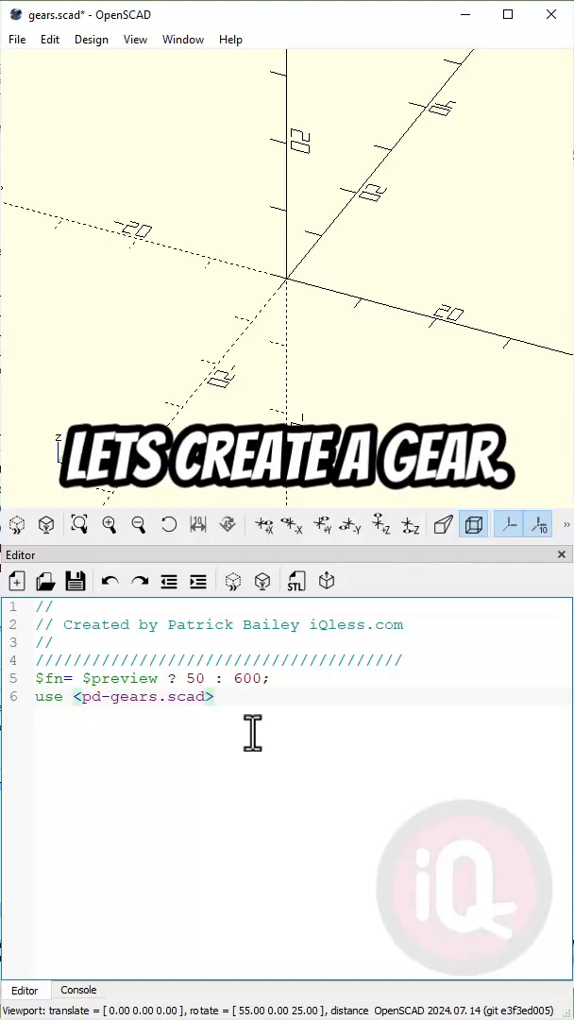
text(gear()
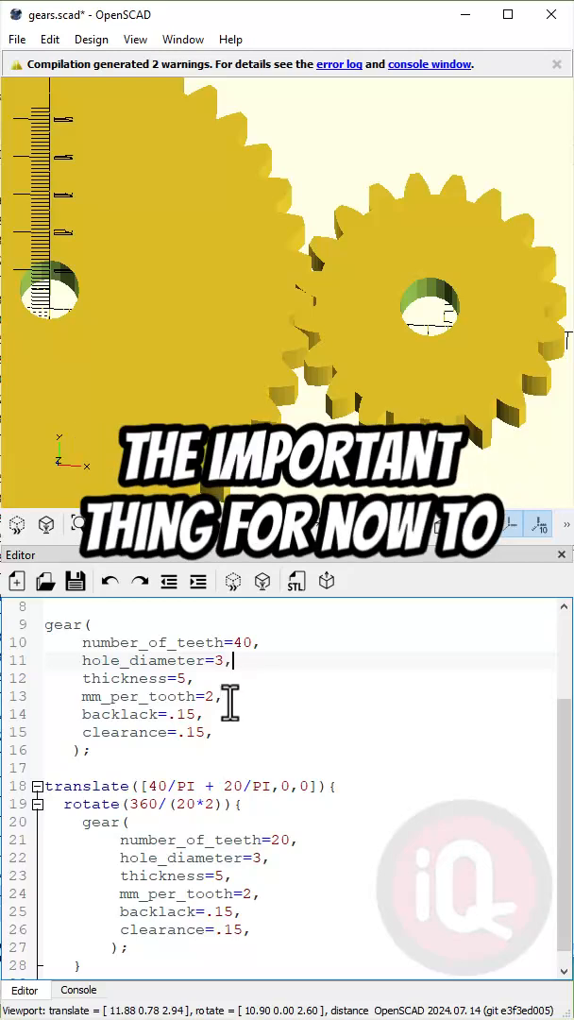
Highlight the first gear's mm_per_tooth value of 2, which must match the 20-tooth gear
double_click(136, 697)
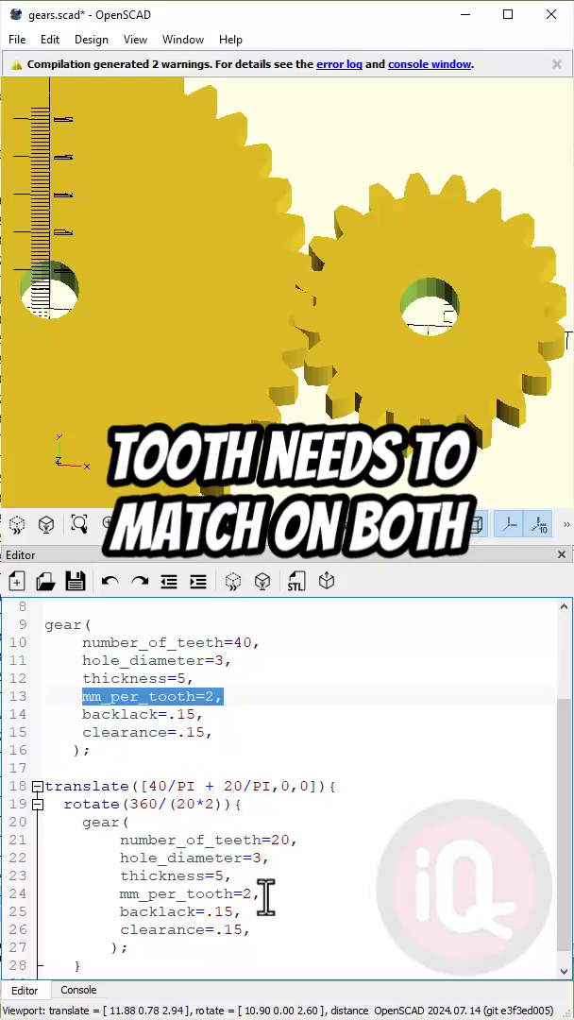